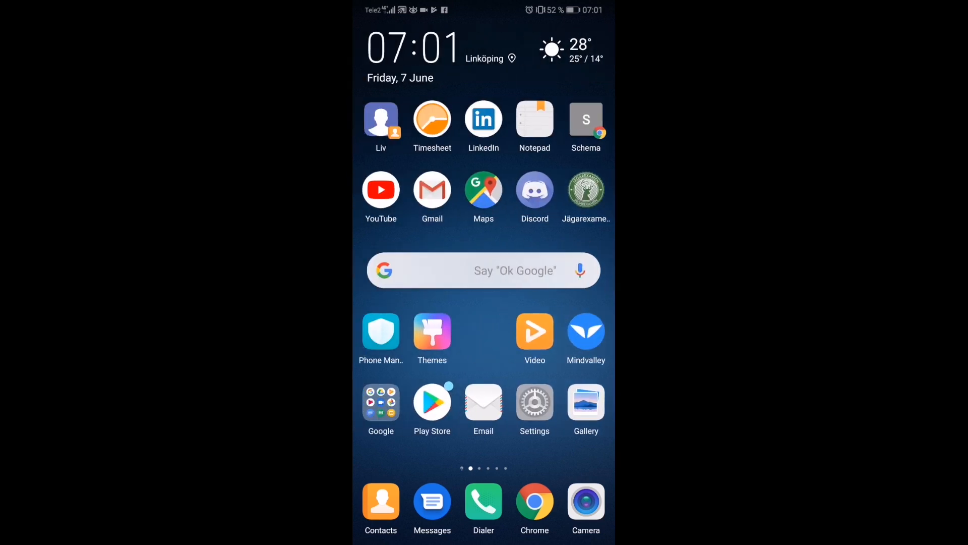
Open the YouTube app's details page in the Play Store.
{"action": "left_click", "coordinate": [432, 403]}
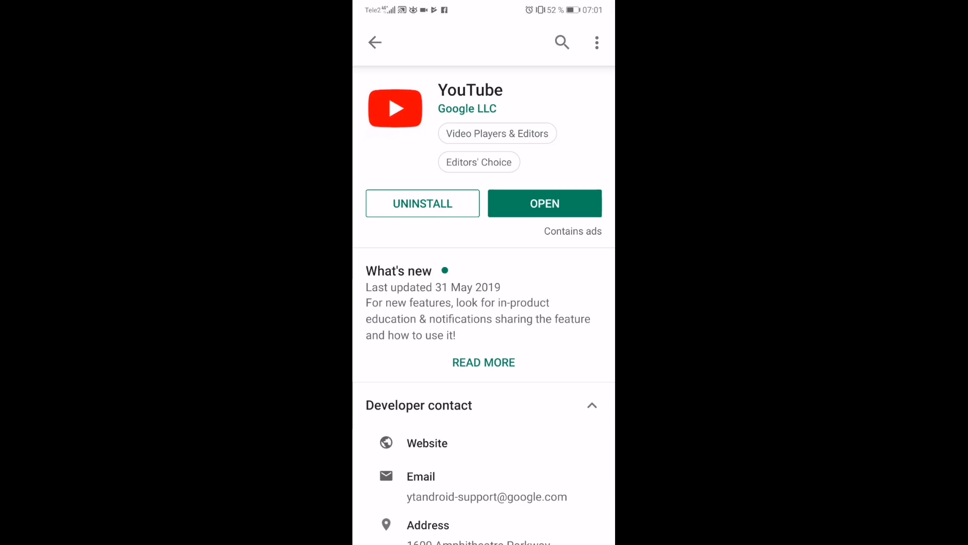
Launch YouTube and choose Manage your Google Account from the avatar menu.
{"action": "left_click", "coordinate": [545, 204]}
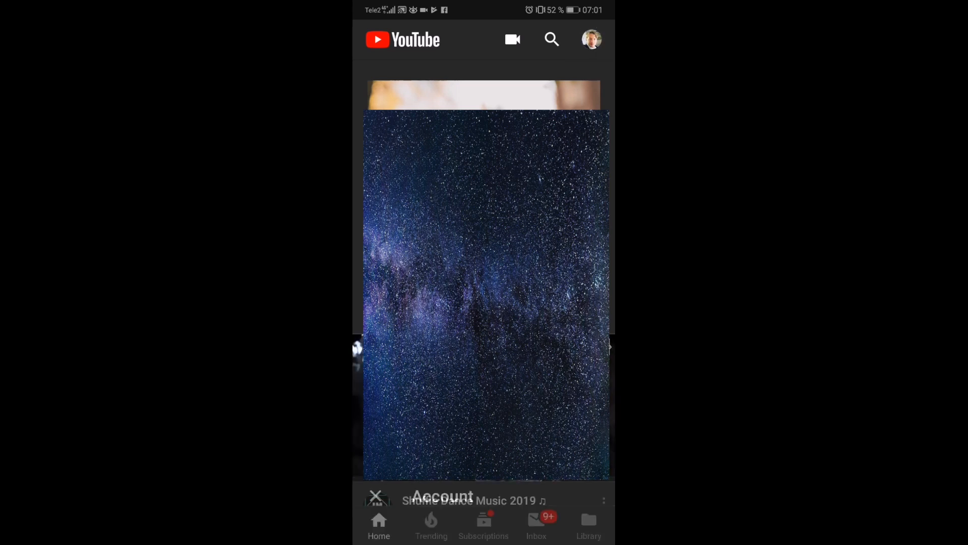
{"action": "left_click", "coordinate": [590, 39]}
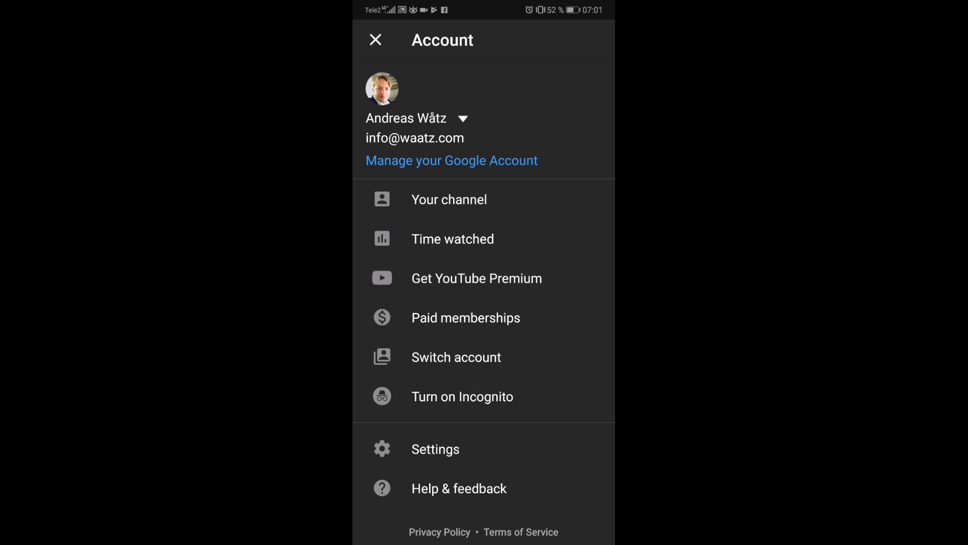
{"action": "left_click", "coordinate": [375, 39]}
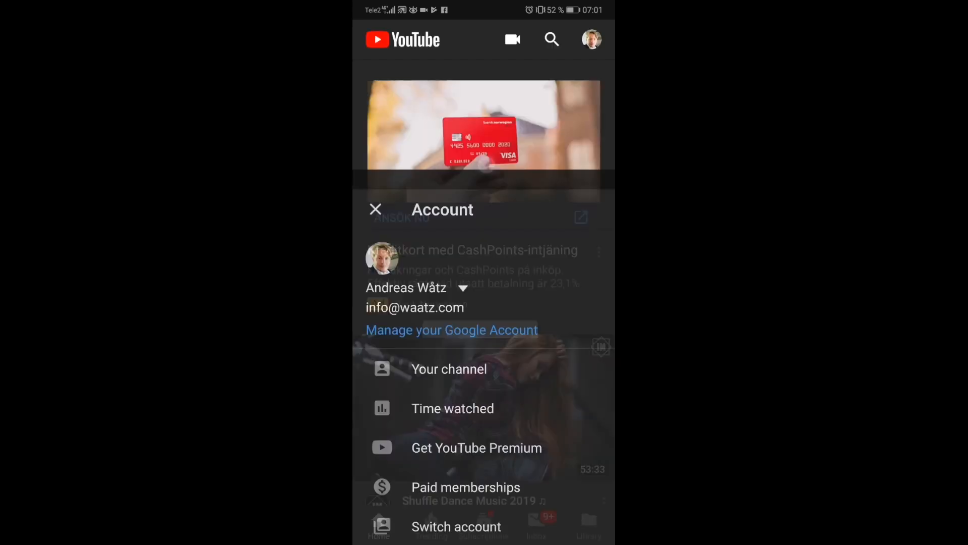
Open the Pick a photo screen from the Google Account profile photo.
{"action": "left_click", "coordinate": [452, 330]}
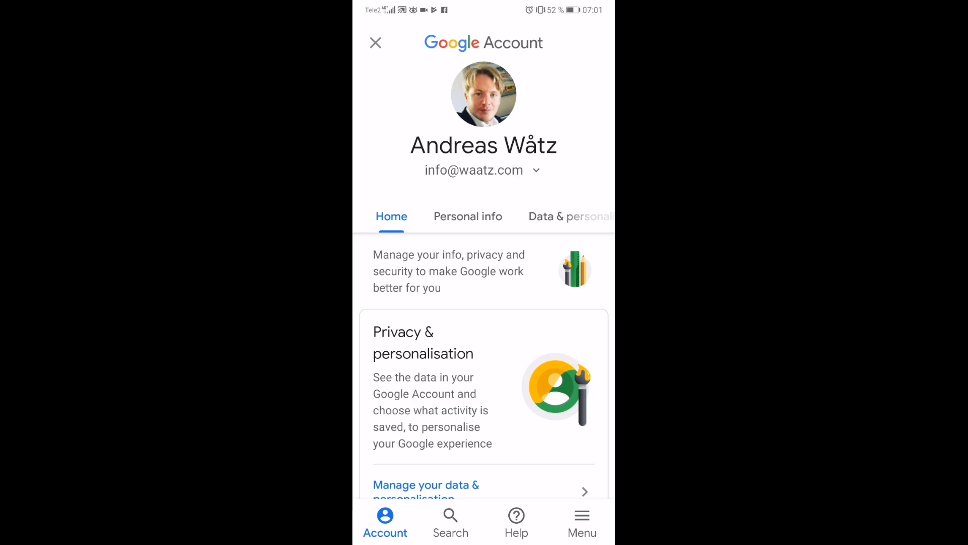
{"action": "left_click", "coordinate": [467, 217]}
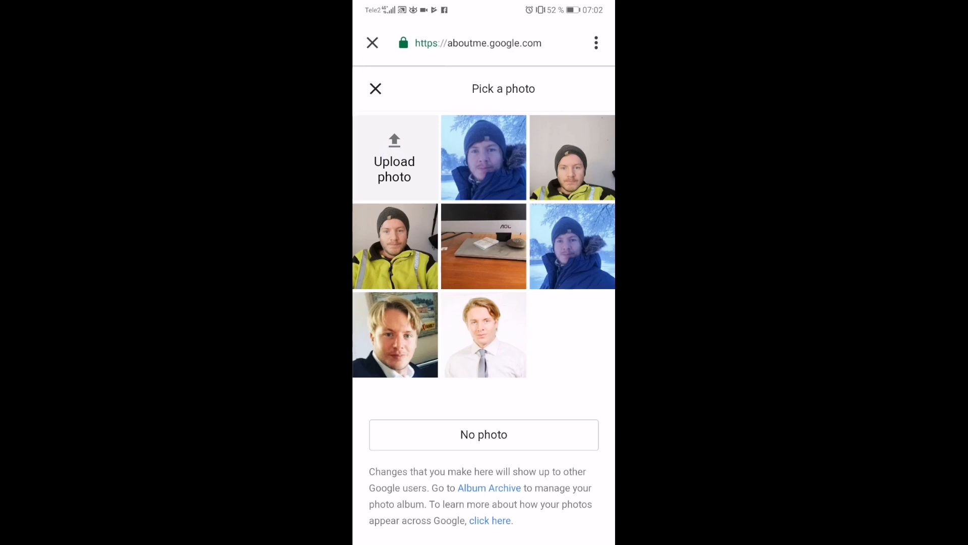
Upload the blue-cap photo from Files into the crop editor.
{"action": "left_click", "coordinate": [394, 160]}
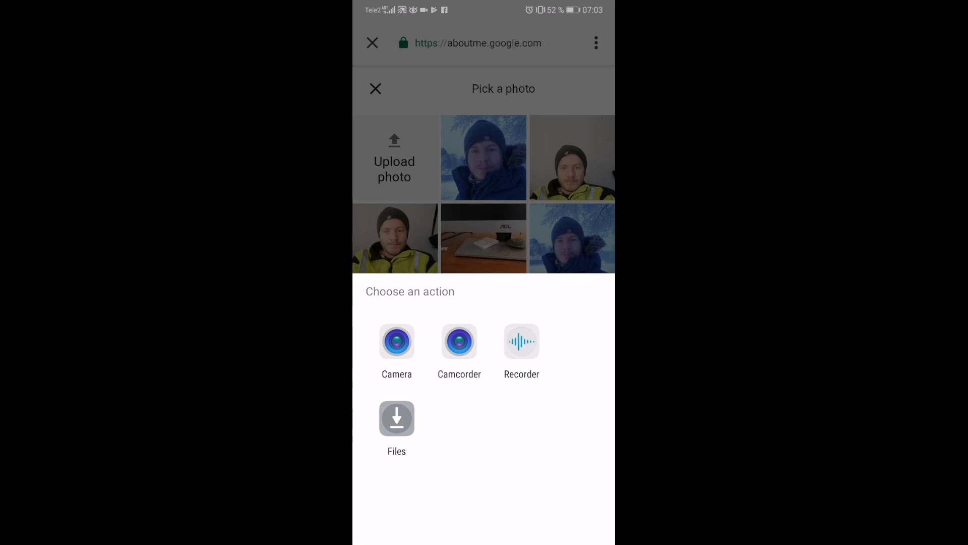
{"action": "left_click", "coordinate": [397, 418]}
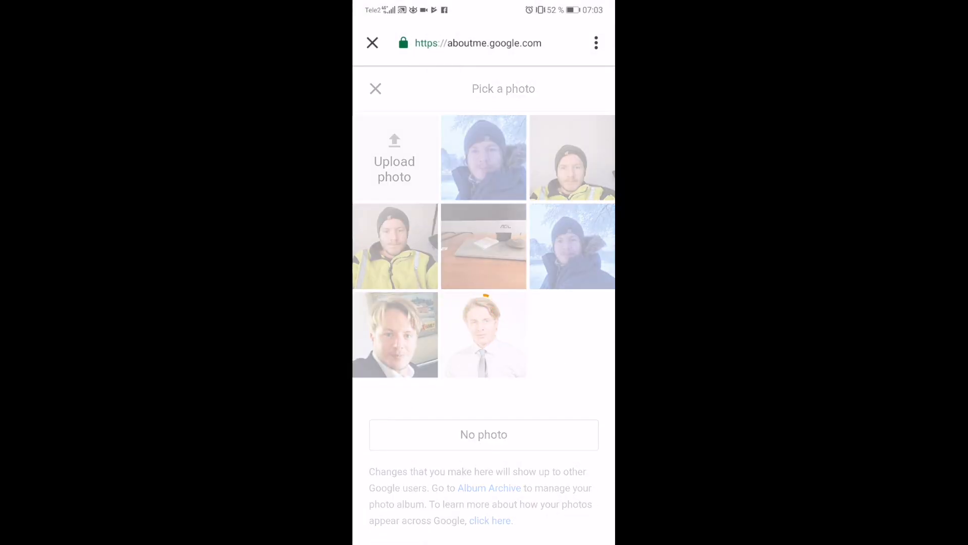
{"action": "left_click", "coordinate": [484, 333]}
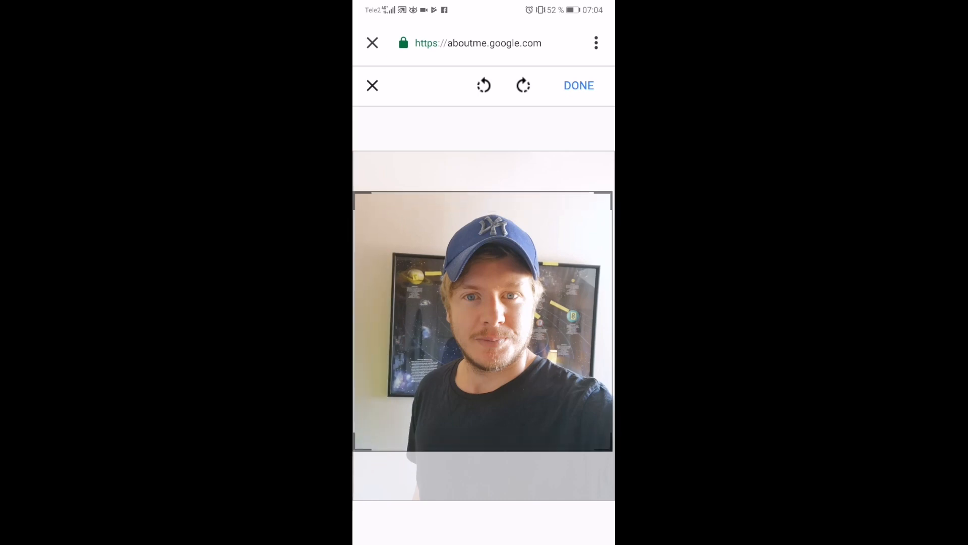
Confirm the cropped blue-cap photo with DONE to set it as profile picture.
{"action": "left_click", "coordinate": [578, 85]}
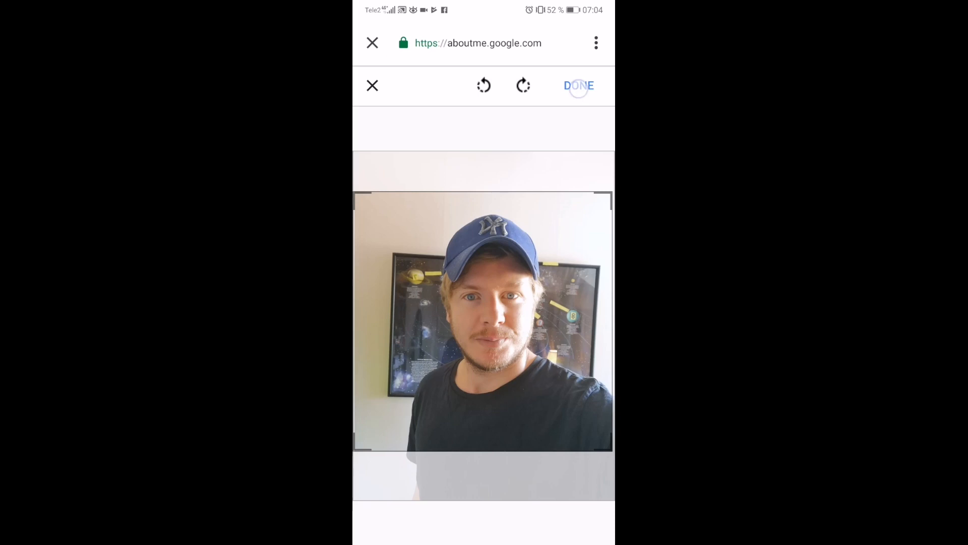
{"action": "left_click", "coordinate": [578, 86]}
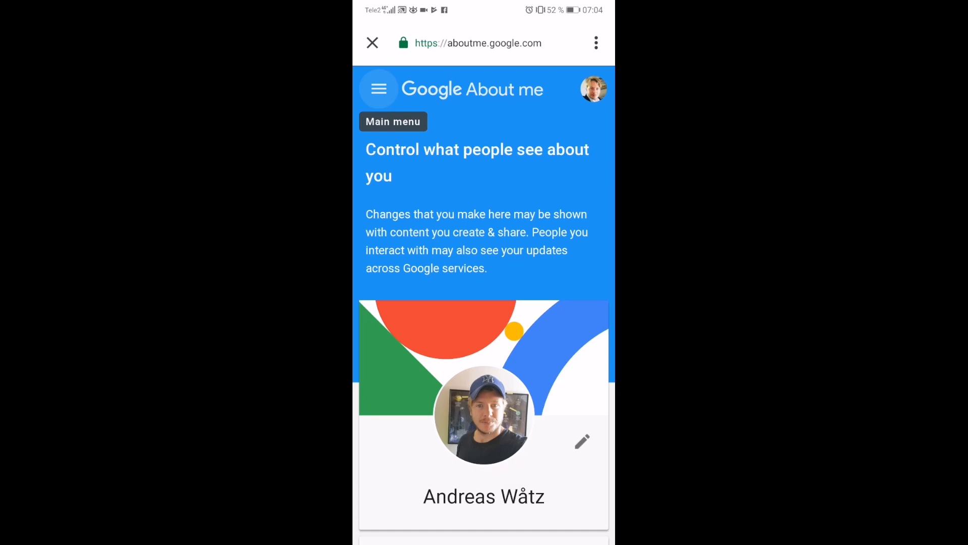
Reopen YouTube from the home screen and view Your channel via the avatar menu.
{"action": "left_click", "coordinate": [371, 44]}
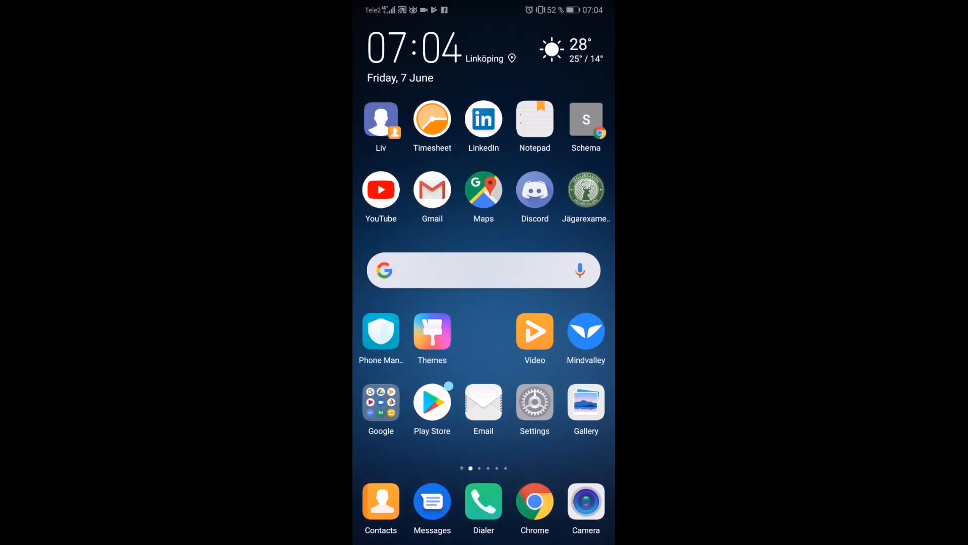
{"action": "left_click", "coordinate": [381, 189]}
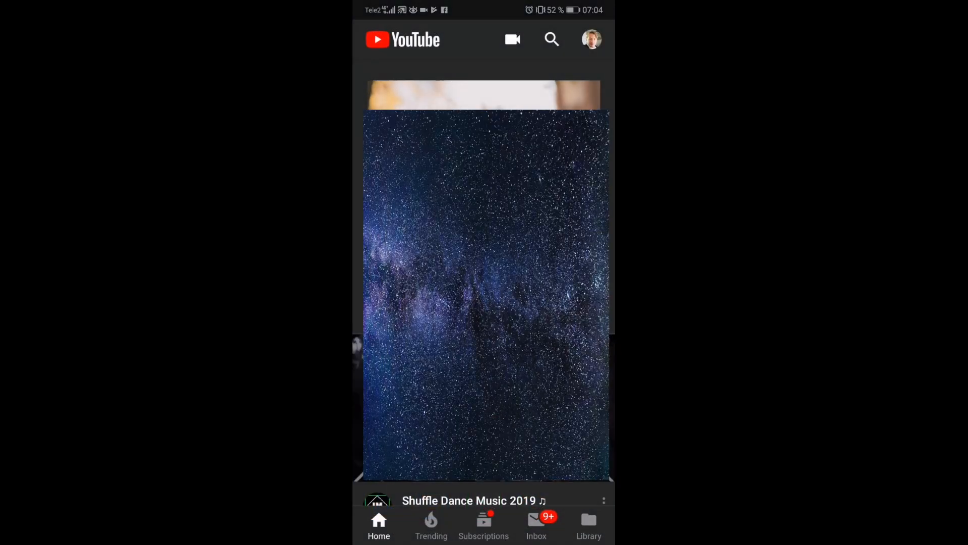
{"action": "left_click", "coordinate": [591, 38]}
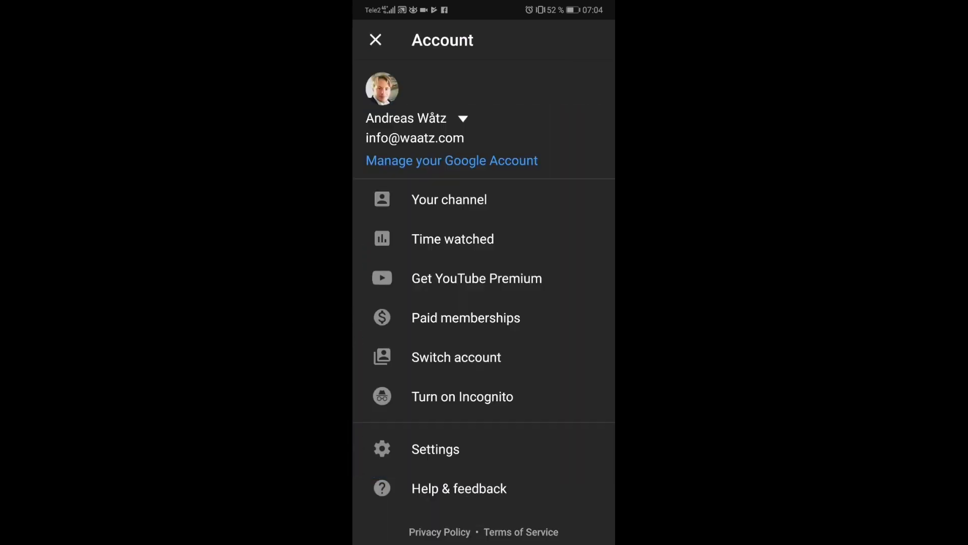
{"action": "left_click", "coordinate": [450, 198]}
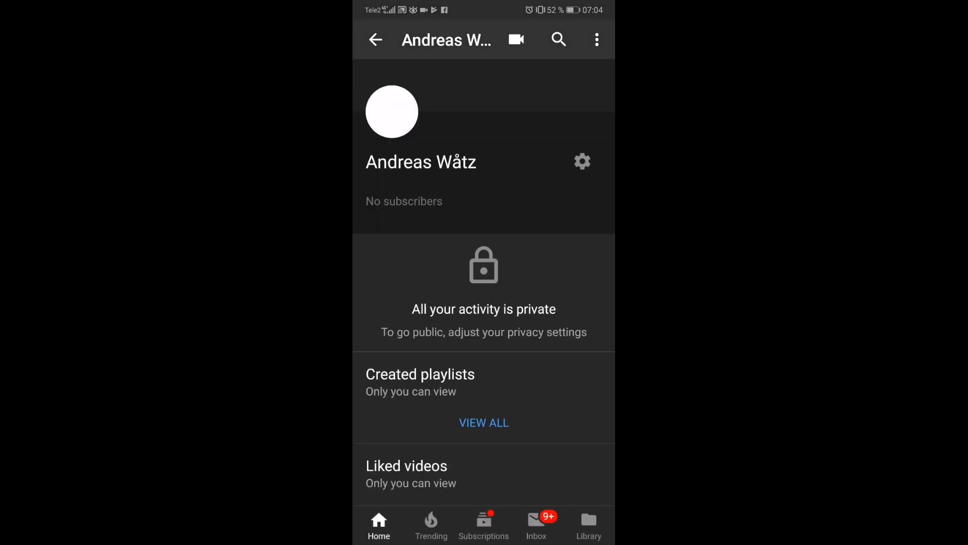